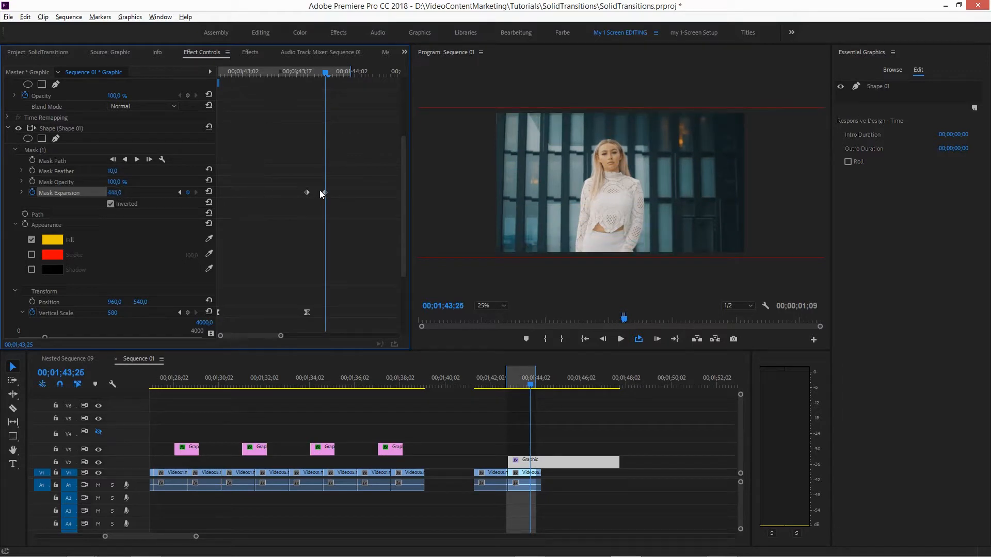
# Step: Reduce Mask Expansion so yellow bars frame the video and set that keyframe to Bezier interpolation
pyautogui.moveTo(323, 192); pyautogui.dragTo(347, 192)
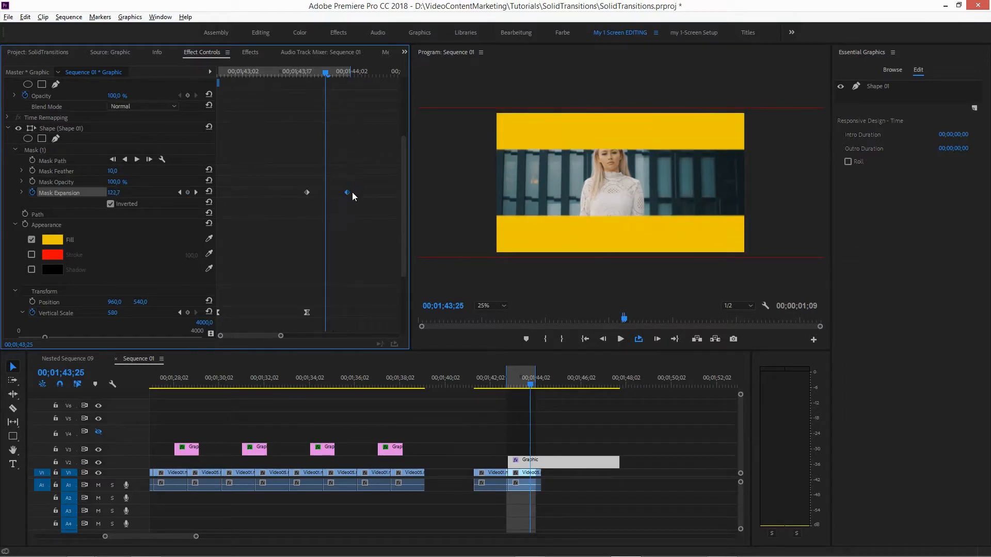
pyautogui.rightClick(347, 192)
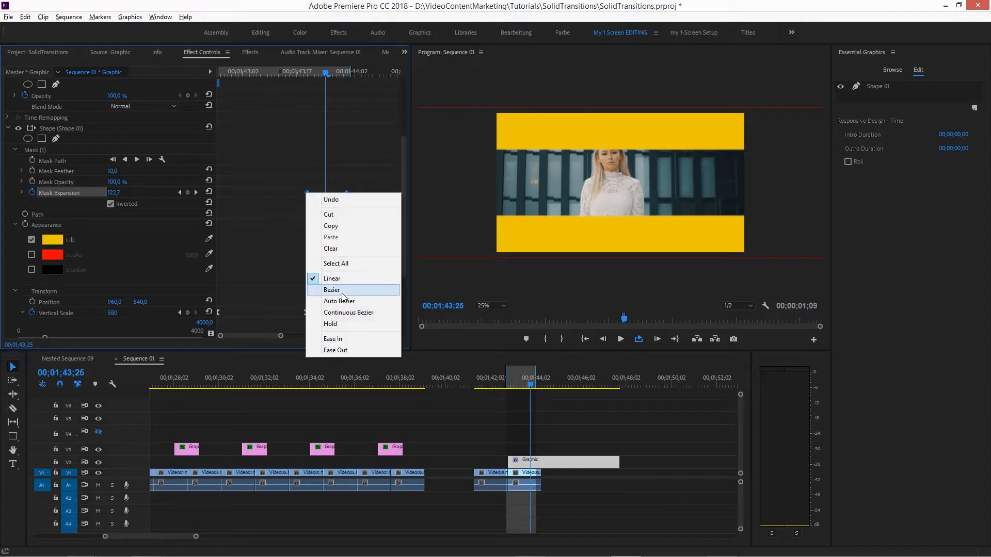
pyautogui.click(331, 290)
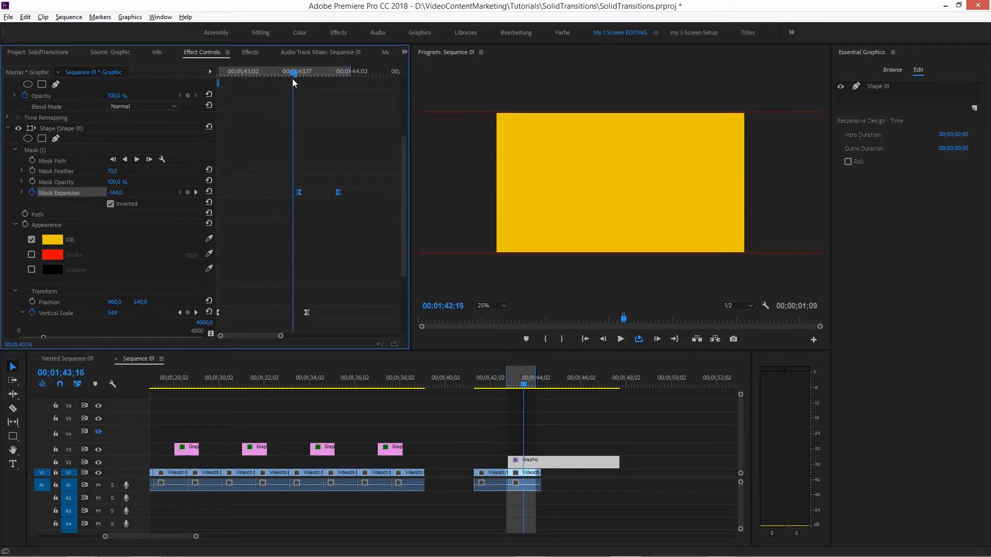
pyautogui.moveTo(286, 85)
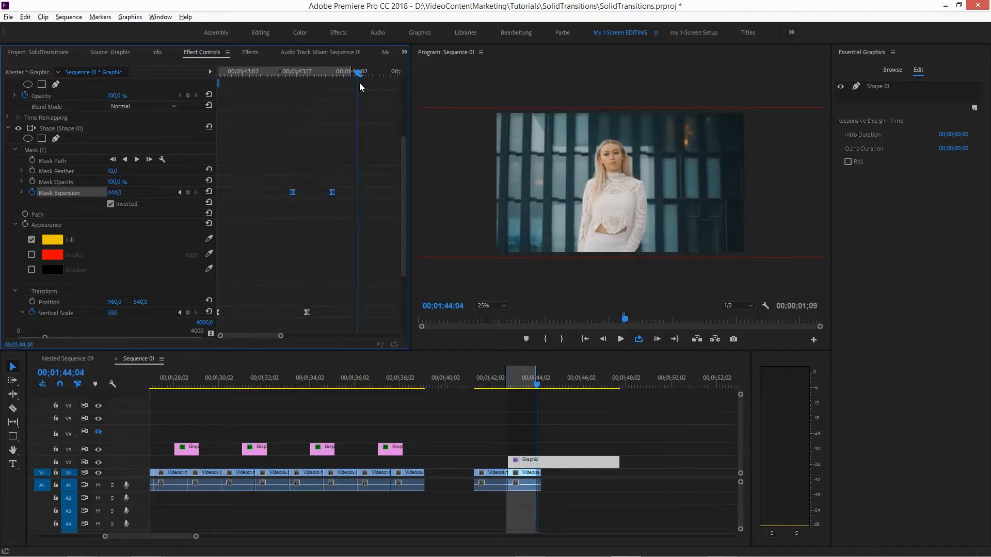
# Step: Scrub the Effect Controls playhead to preview the yellow block easing open over the video
pyautogui.moveTo(359, 72); pyautogui.dragTo(302, 71)
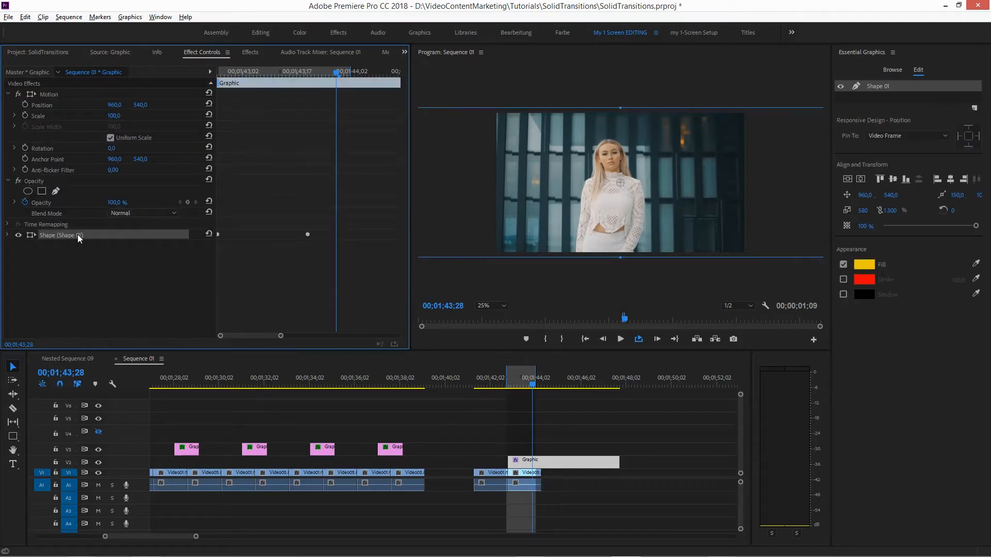
# Step: Duplicate the yellow shape layer, fill the copy with cyan and preview its Vertical Scale animation
pyautogui.press('ctrl+s')
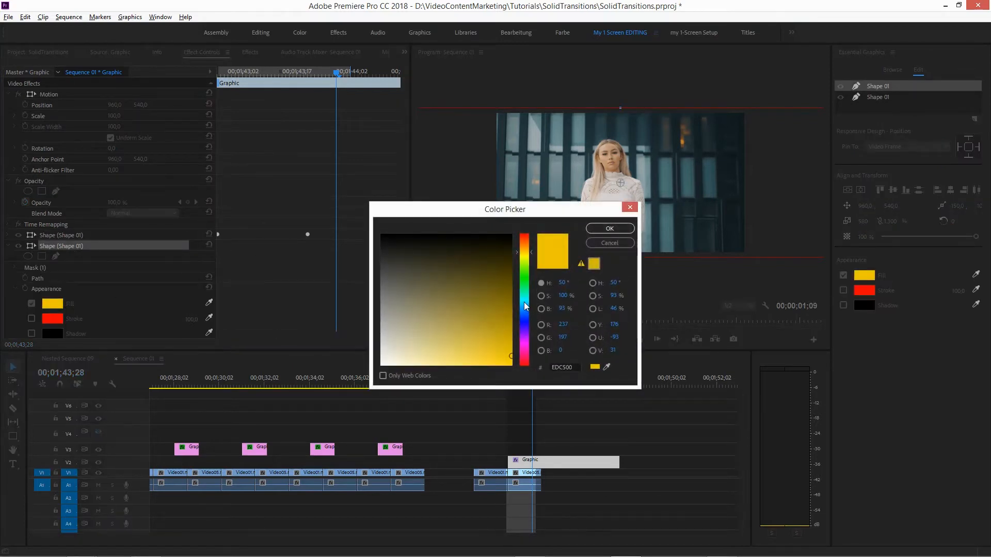
pyautogui.click(608, 228)
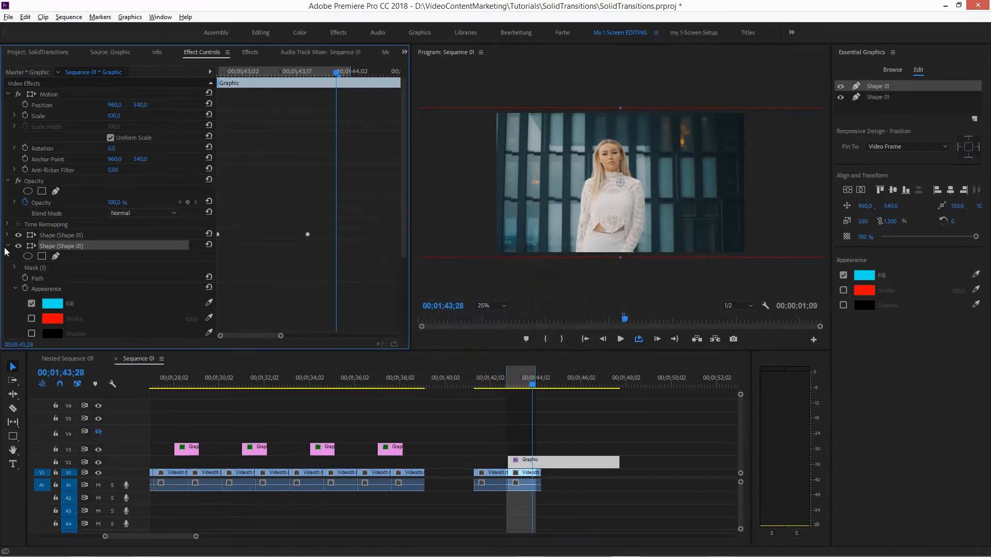
pyautogui.click(8, 246)
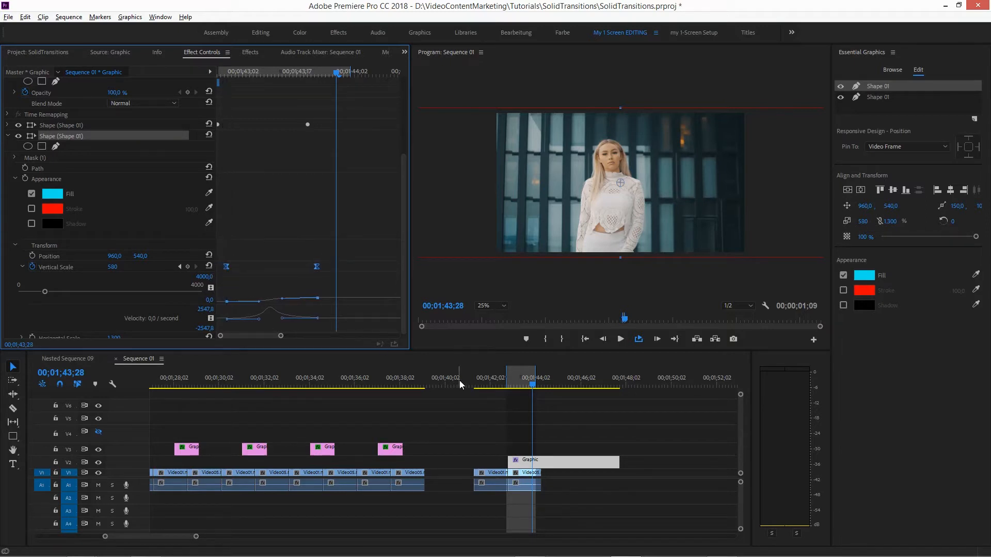
pyautogui.click(532, 385)
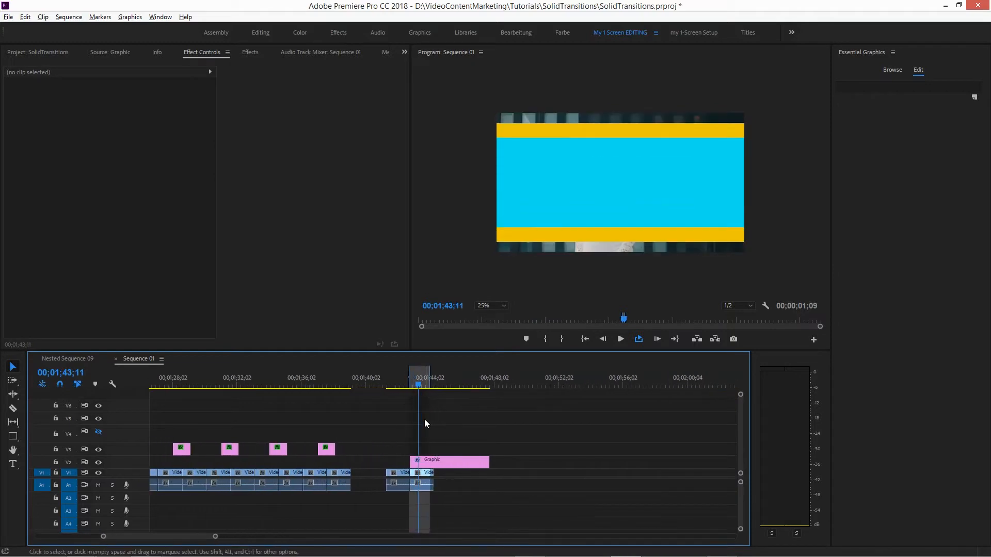
pyautogui.click(449, 459)
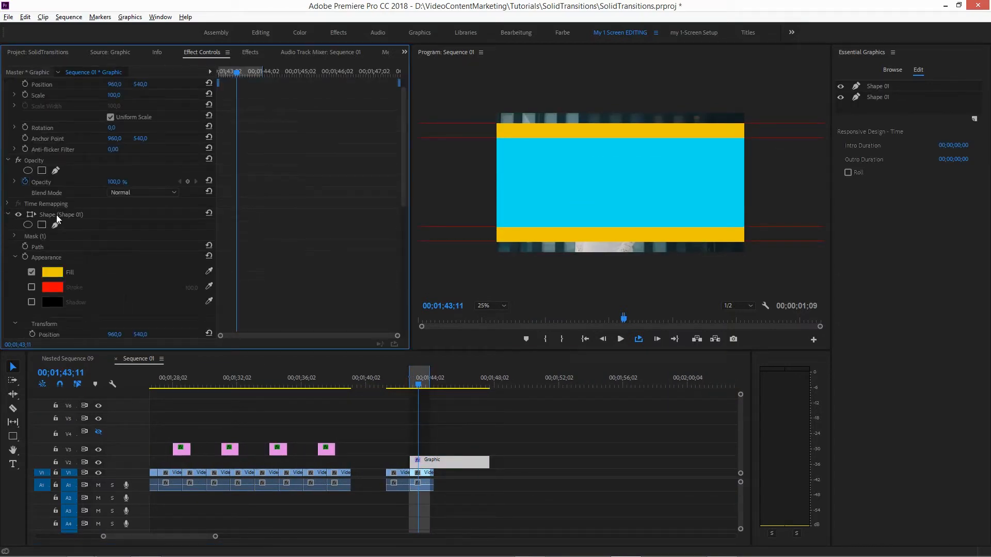
pyautogui.click(879, 97)
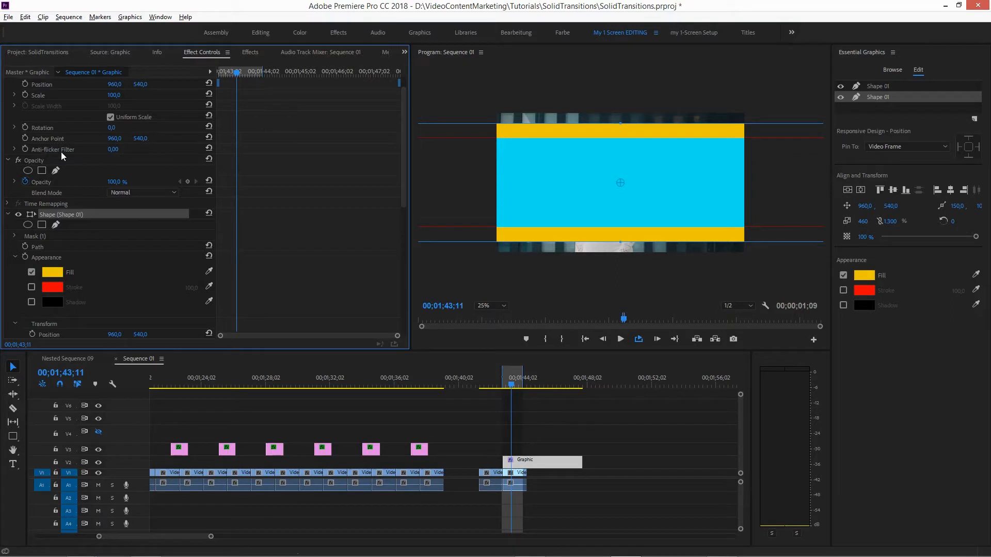
pyautogui.click(14, 160)
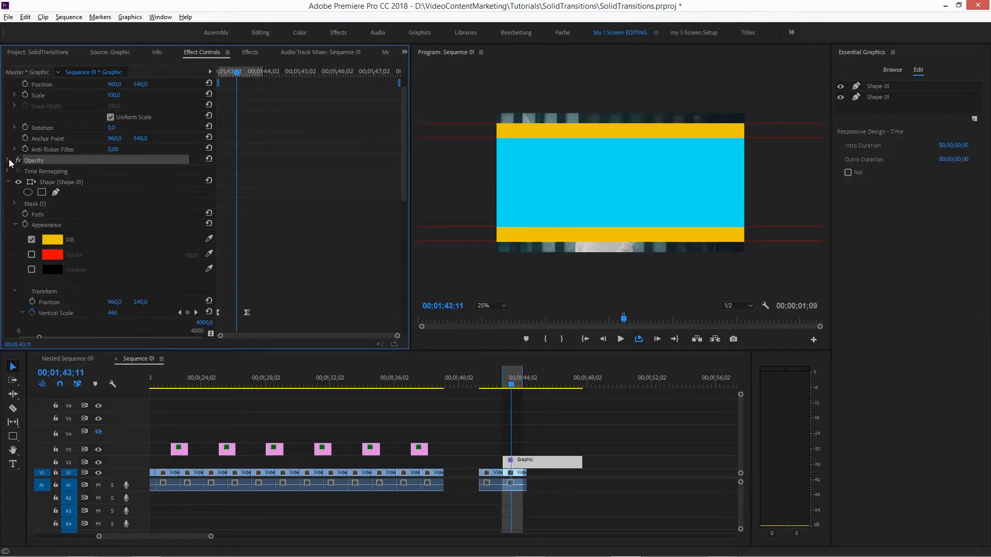
pyautogui.click(7, 162)
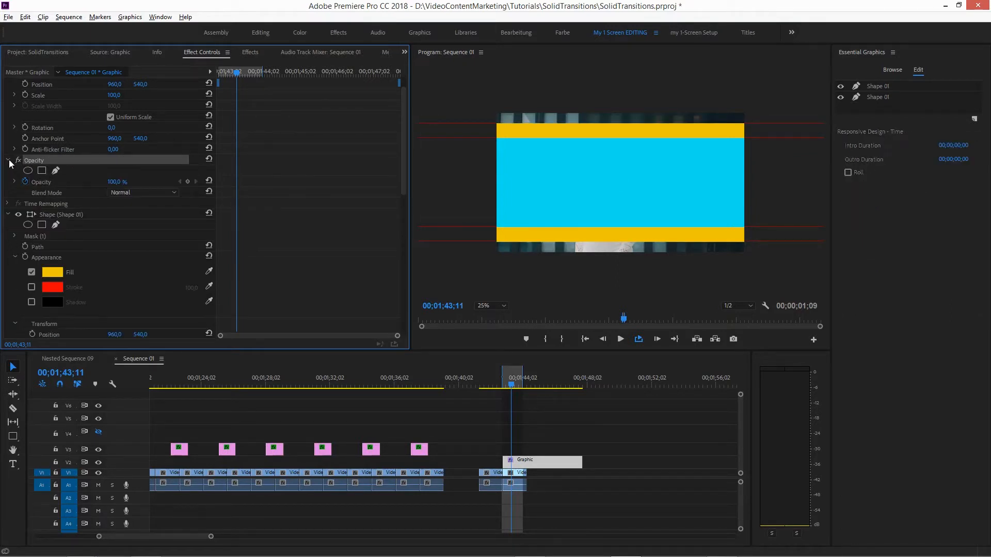
pyautogui.click(7, 160)
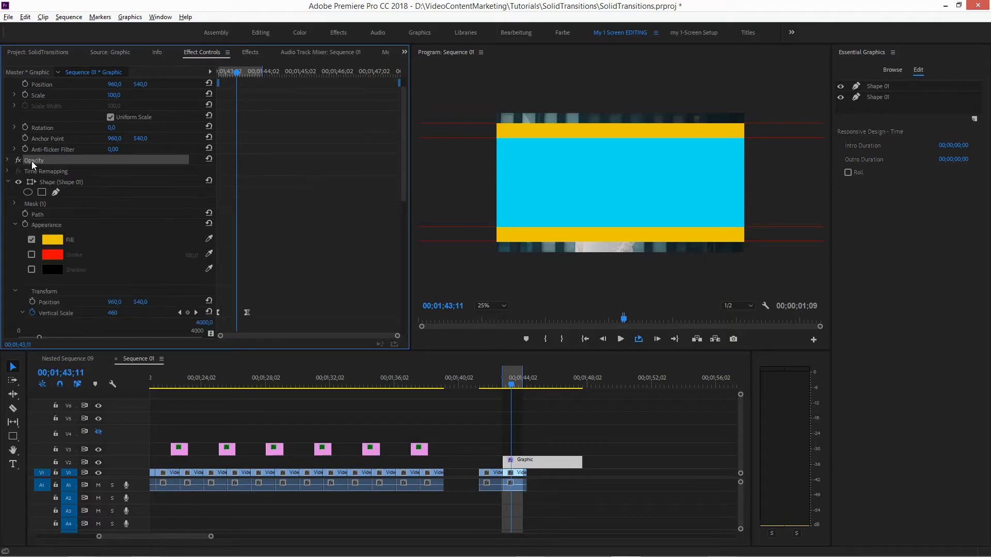
pyautogui.moveTo(47, 204)
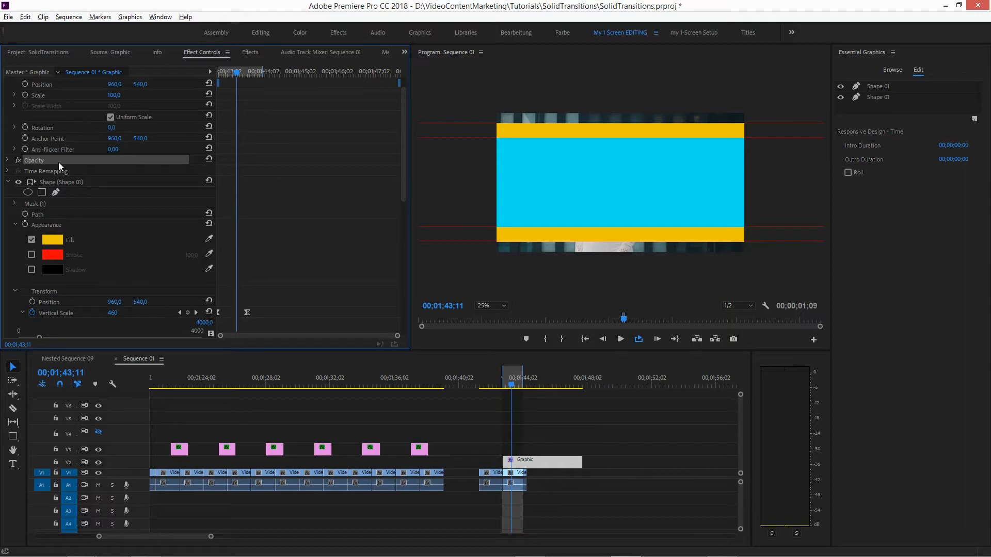
pyautogui.moveTo(244, 313)
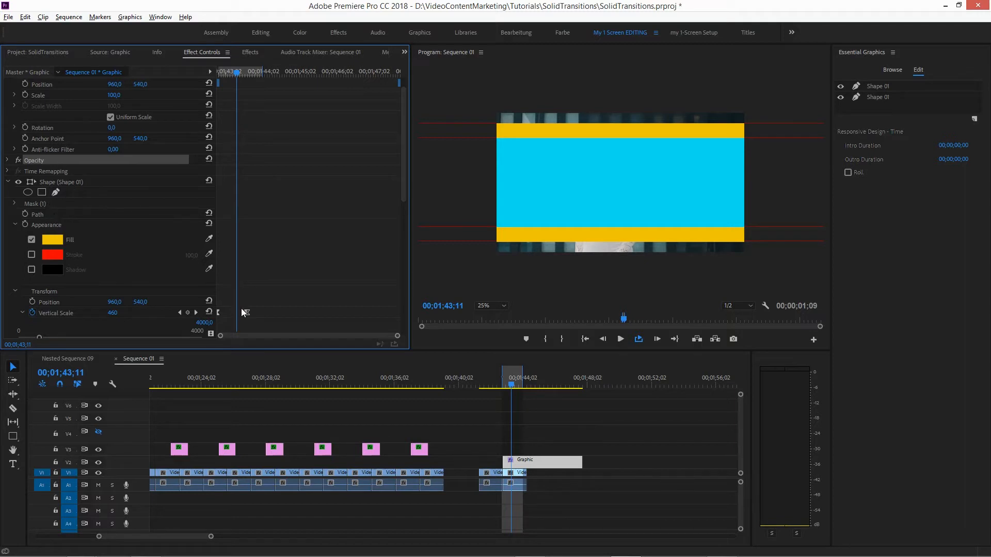
pyautogui.click(521, 431)
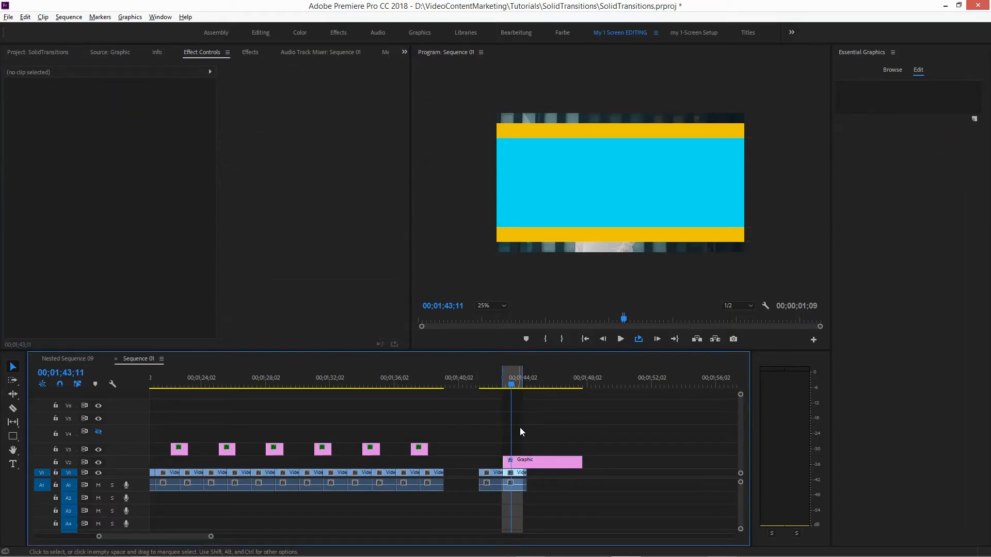
# Step: Save both Shape layers of the color-block Graphic clip as a preset via Save Preset
pyautogui.click(516, 385)
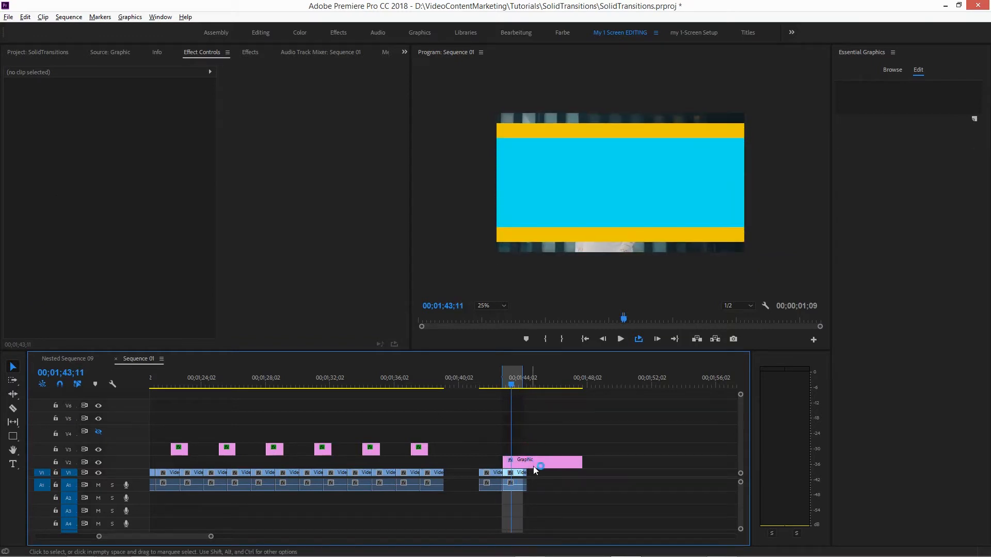
pyautogui.click(540, 461)
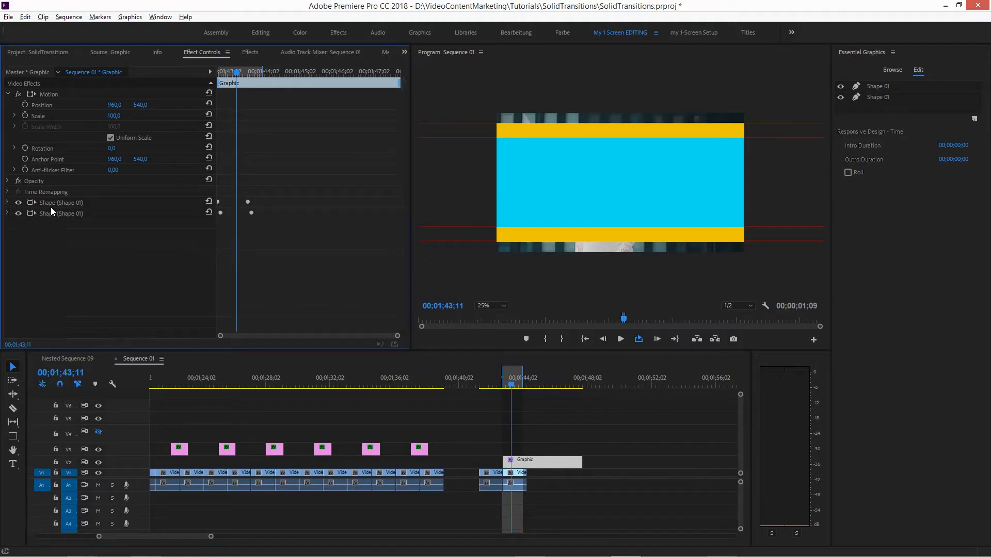
pyautogui.rightClick(61, 213)
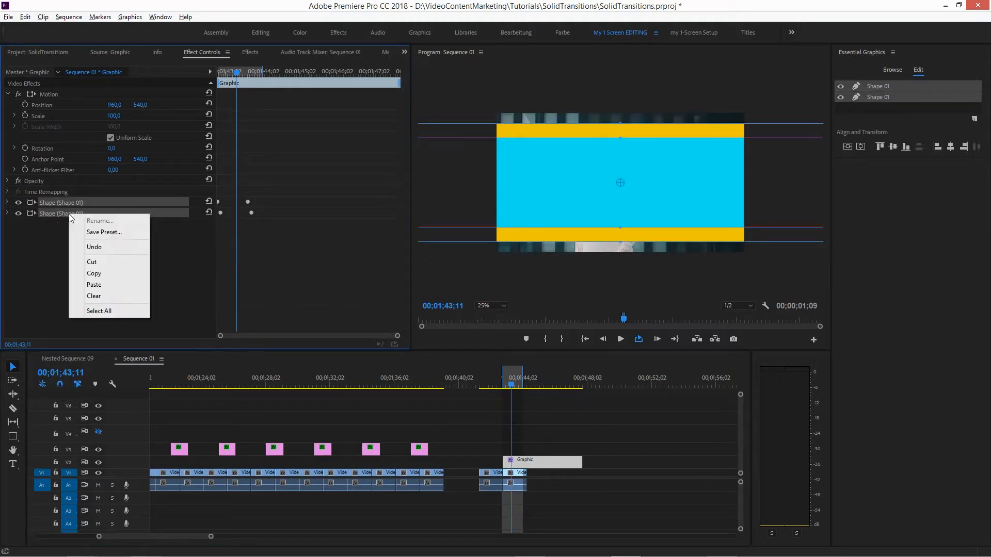
pyautogui.moveTo(95, 233)
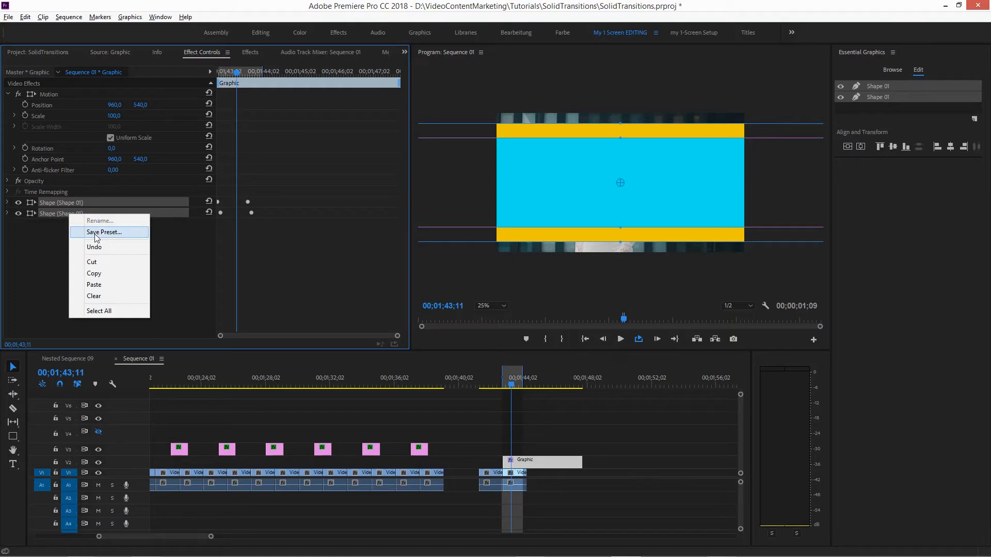
pyautogui.click(40, 274)
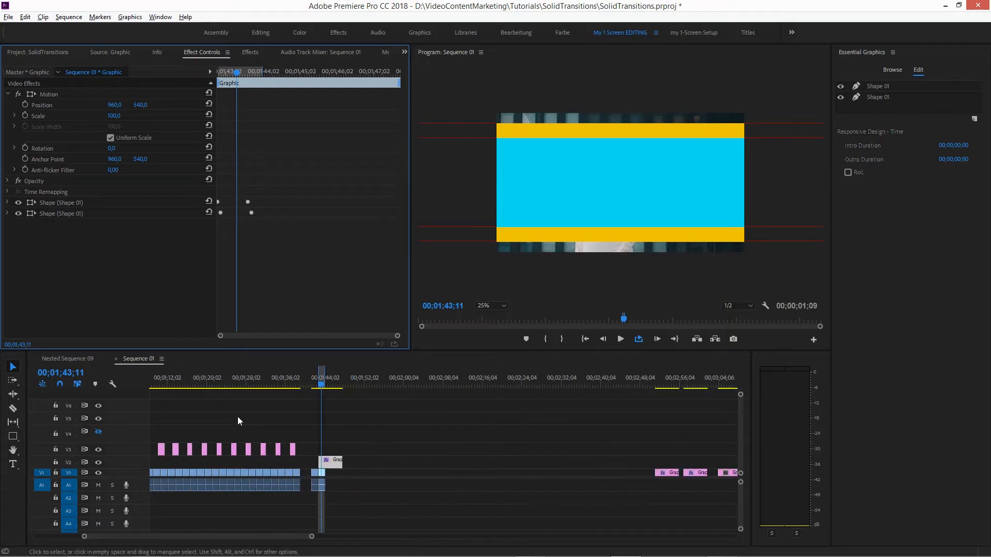
pyautogui.click(175, 385)
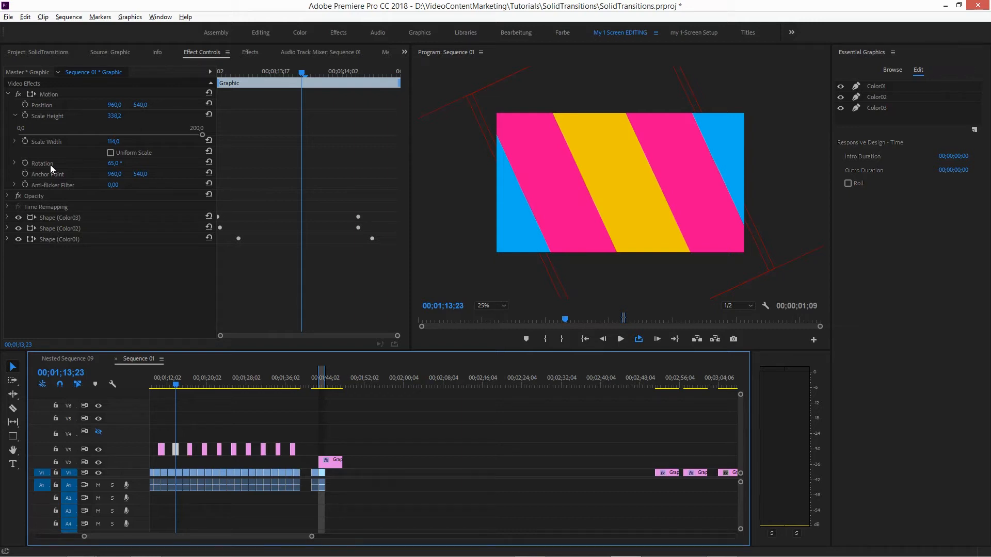
# Step: Select the color-block Graphic clip over the cut to compare it with the earlier stripe transition
pyautogui.click(329, 463)
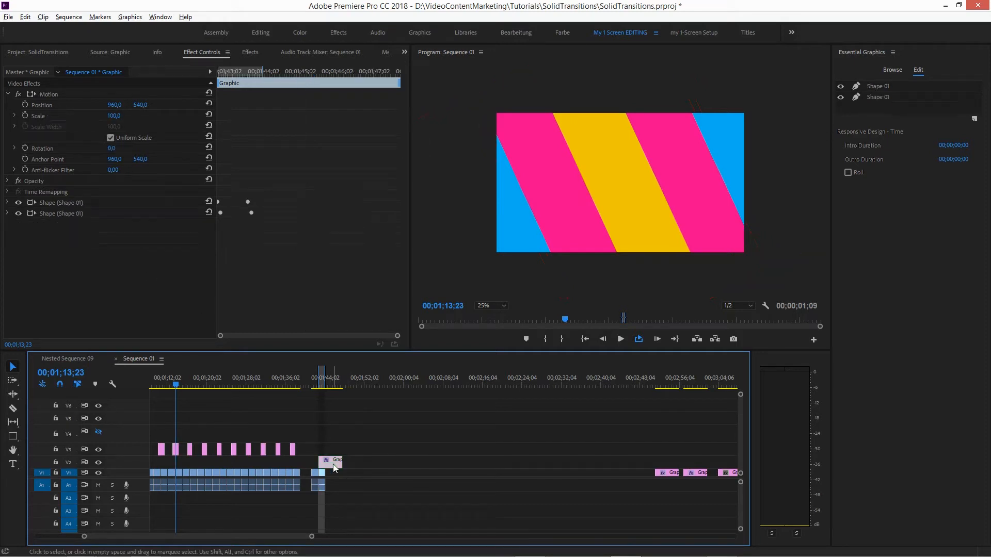
pyautogui.click(322, 378)
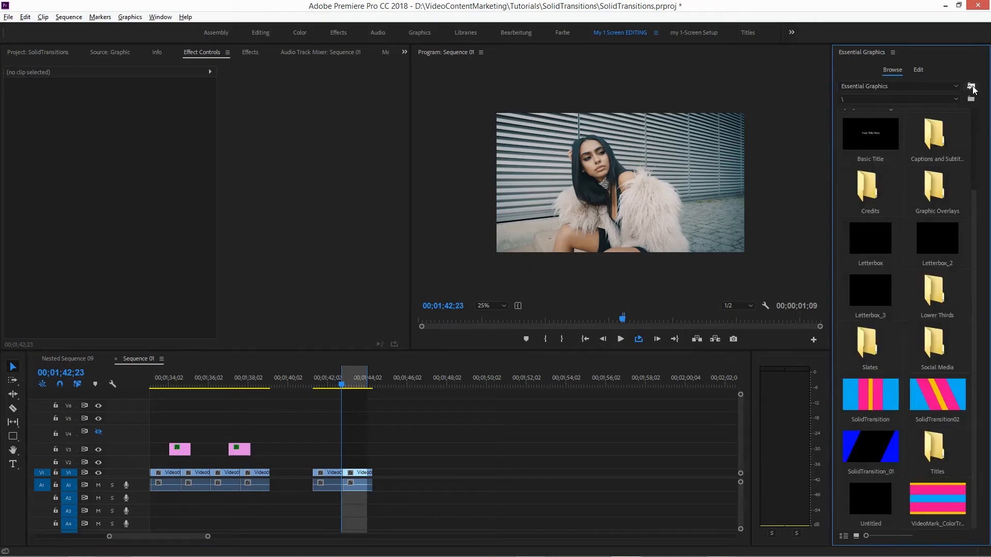
# Step: Browse to VideoMark_ColorTransition_In_Out.mogrt in the install dialog, then cancel with Abbrechen
pyautogui.click(972, 88)
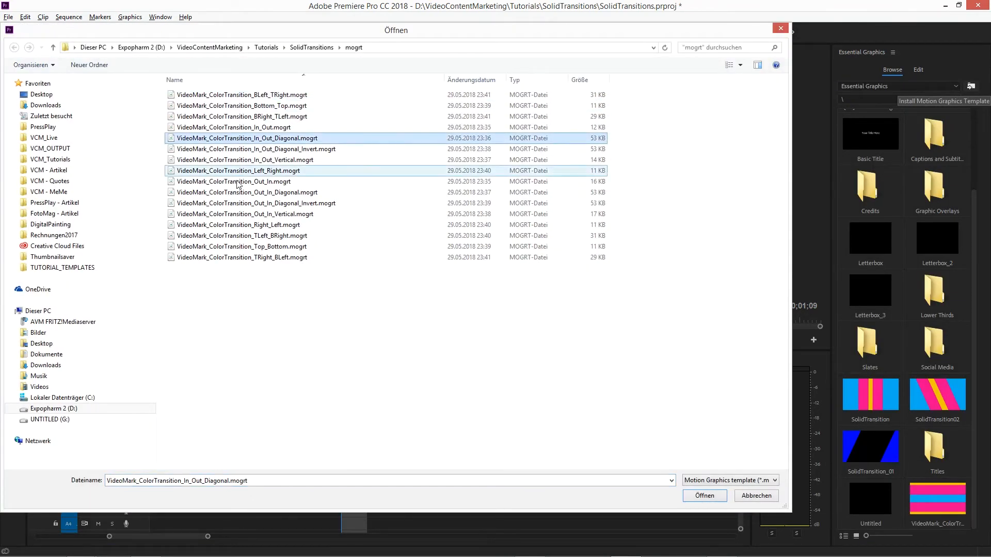
pyautogui.click(242, 170)
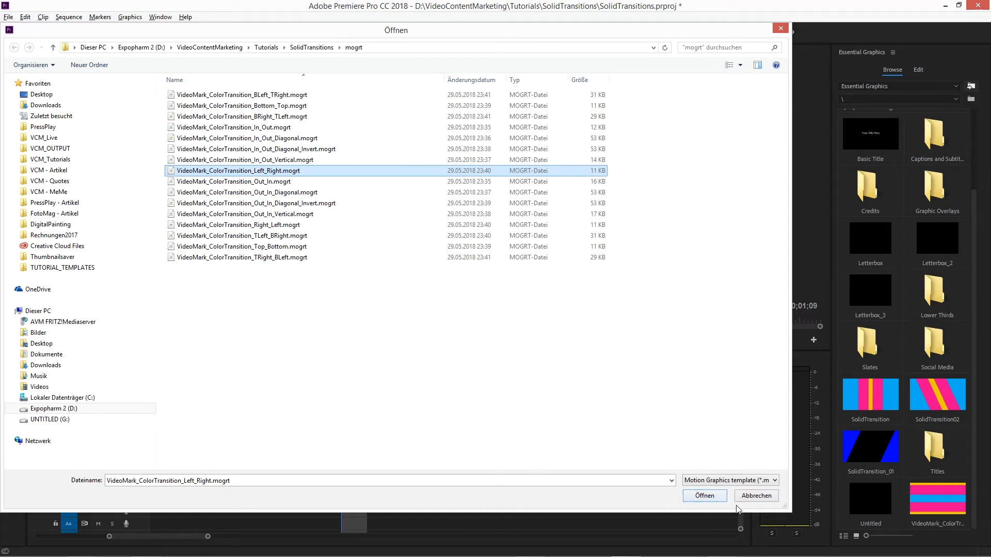
pyautogui.moveTo(295, 349)
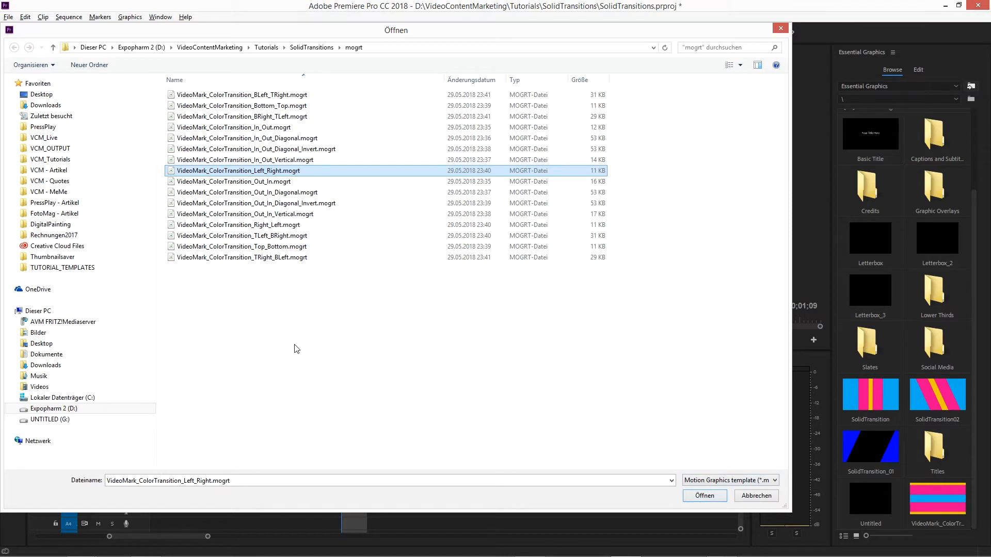
pyautogui.moveTo(252, 137)
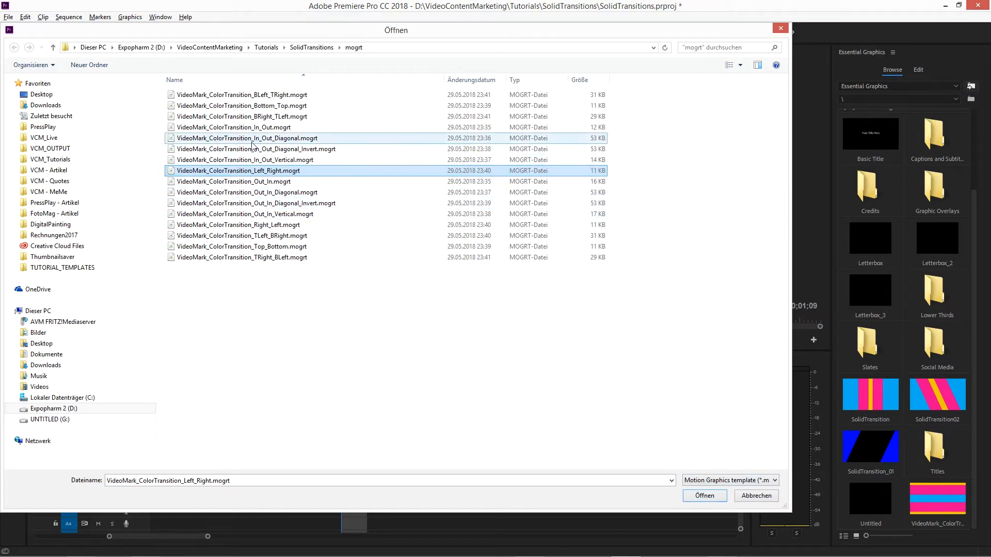
pyautogui.click(233, 127)
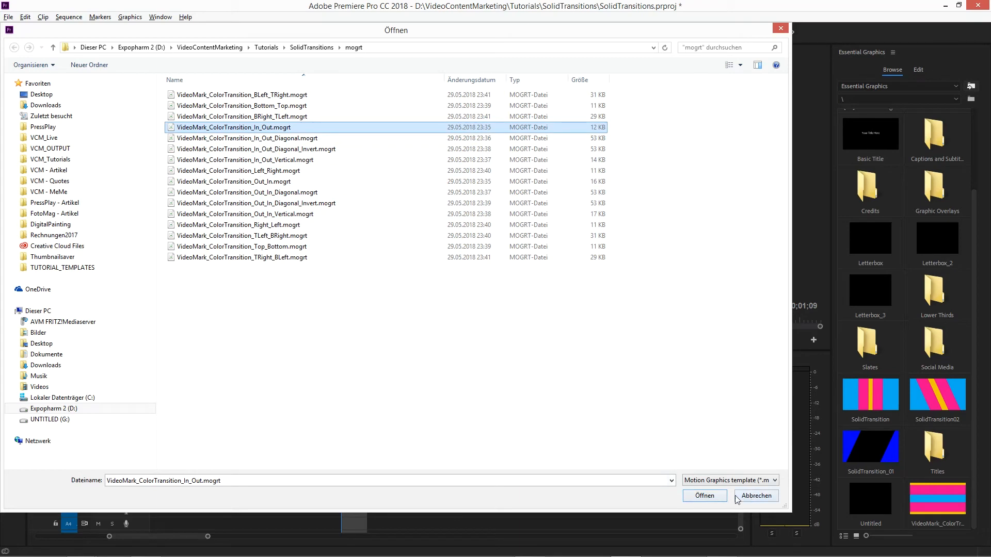
pyautogui.click(704, 496)
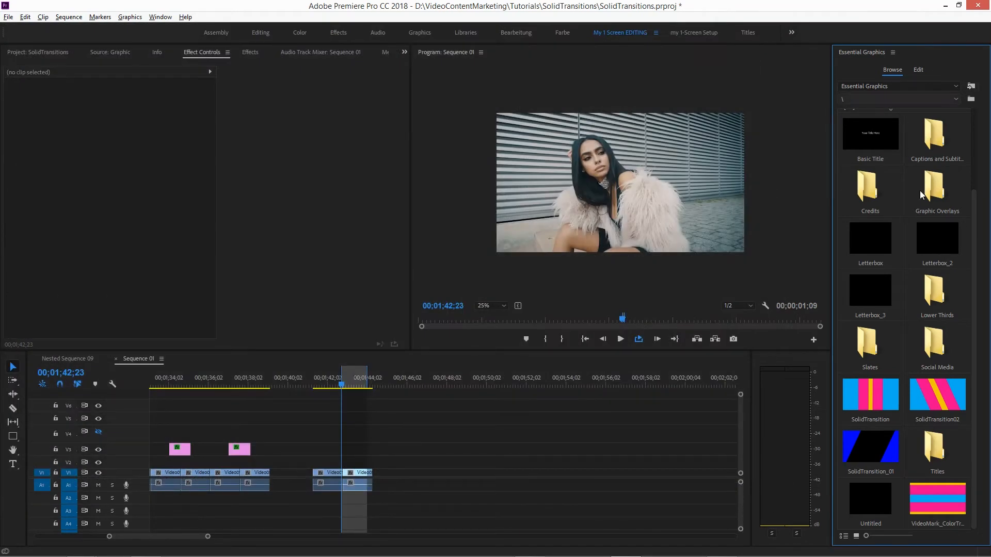
pyautogui.moveTo(919, 399)
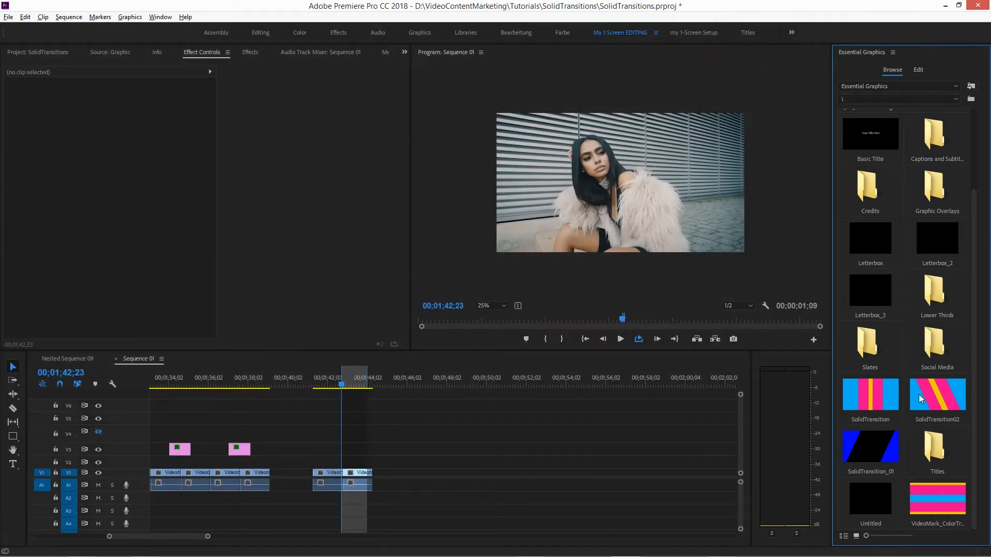
pyautogui.moveTo(937, 500)
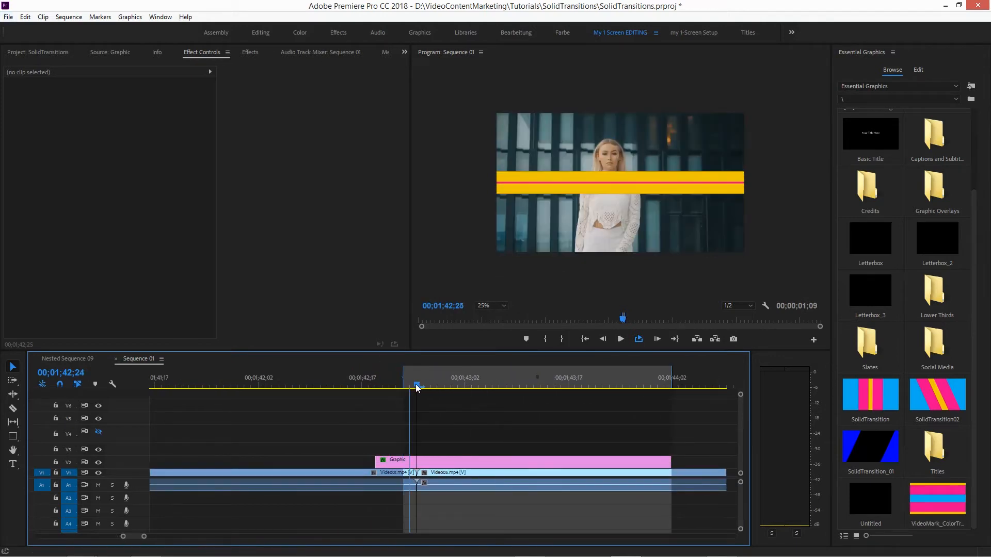
# Step: Select the colour-stripe transition Graphic clip placed on V2 over the cut
pyautogui.click(518, 459)
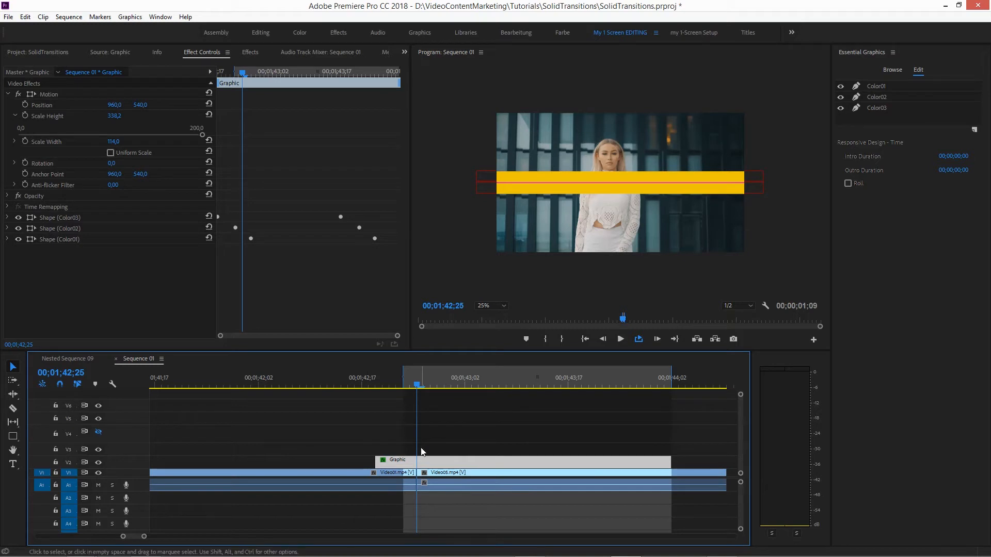
pyautogui.moveTo(416, 392)
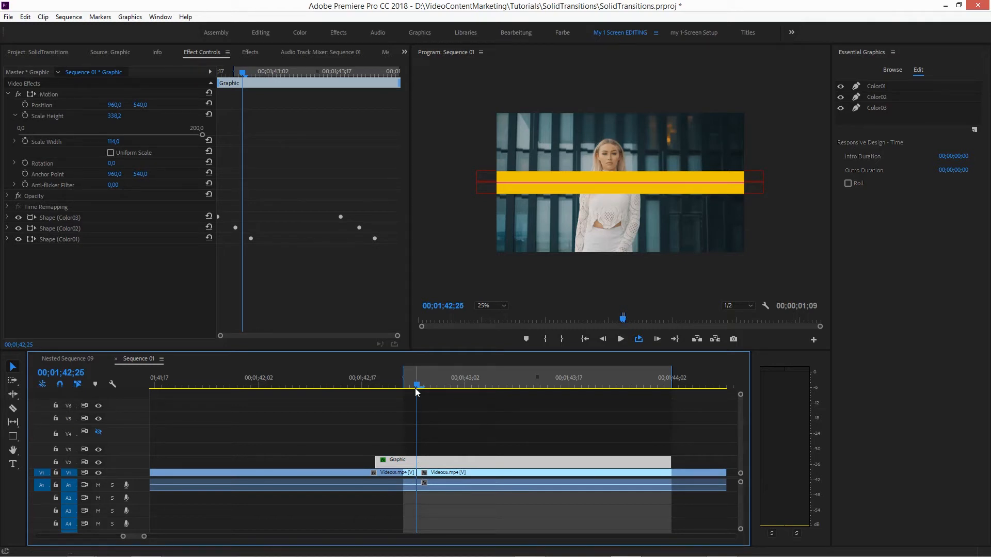
pyautogui.moveTo(548, 169)
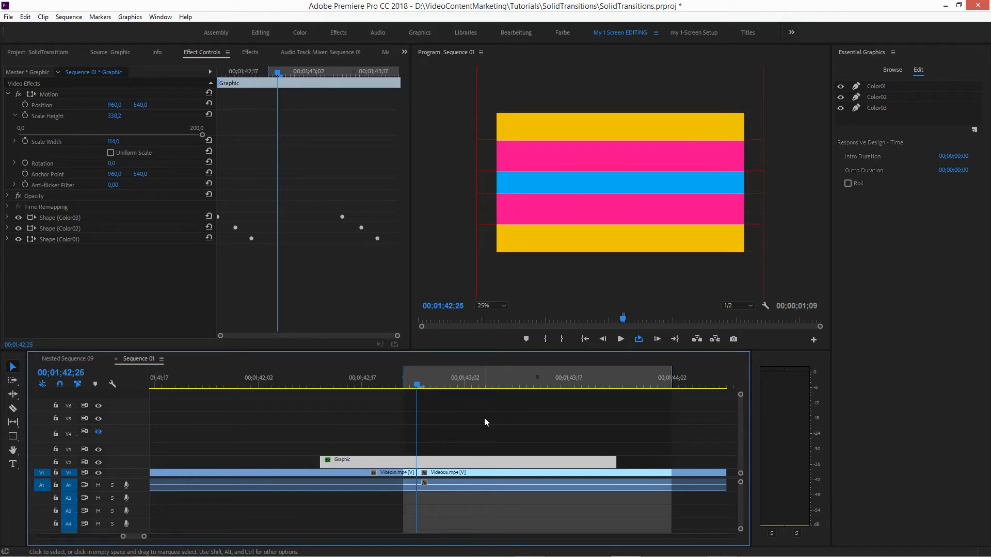
pyautogui.click(307, 385)
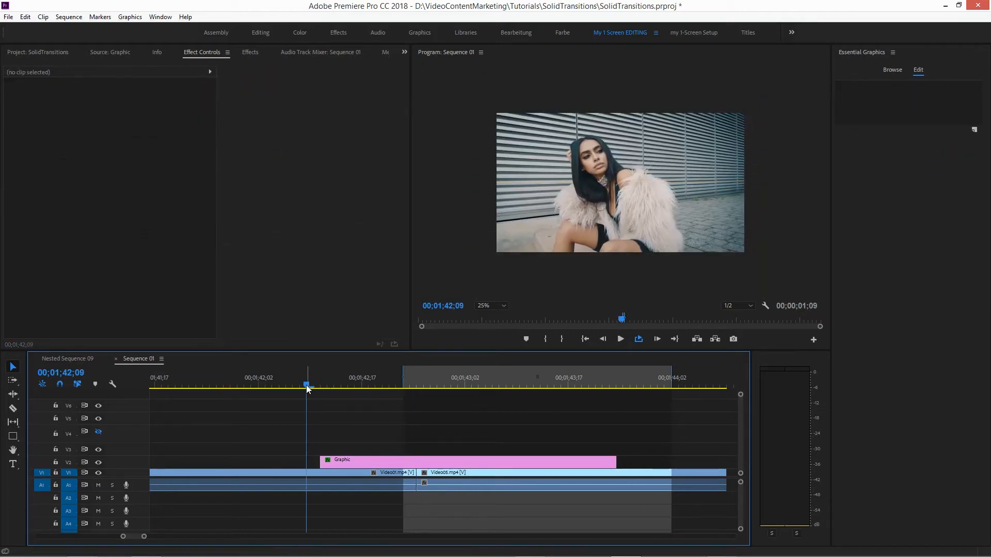
pyautogui.click(621, 338)
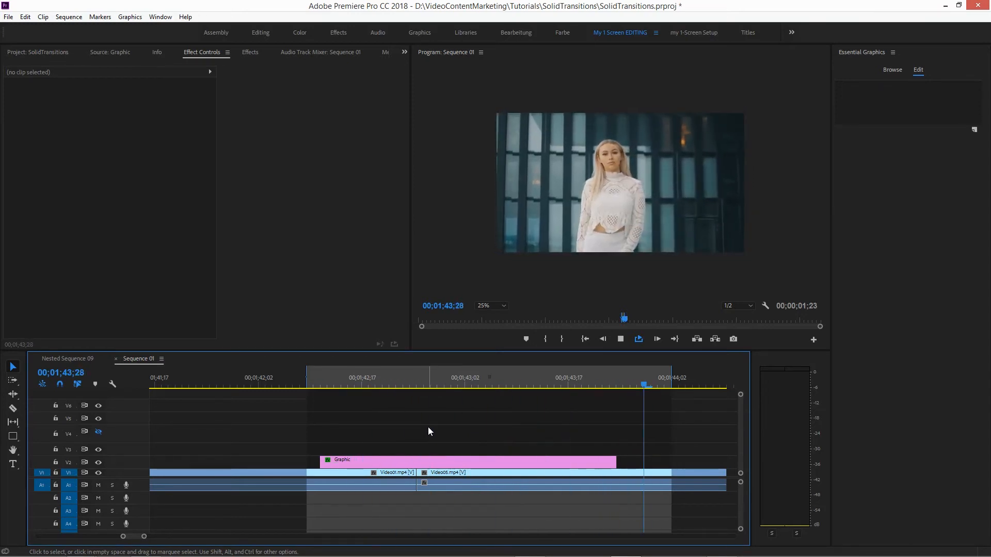
pyautogui.click(341, 378)
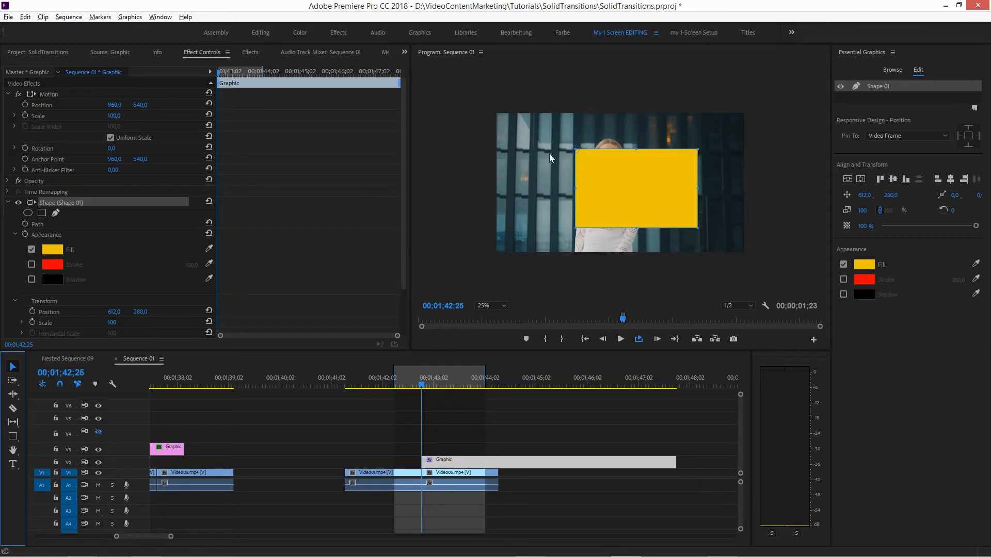
pyautogui.moveTo(582, 160)
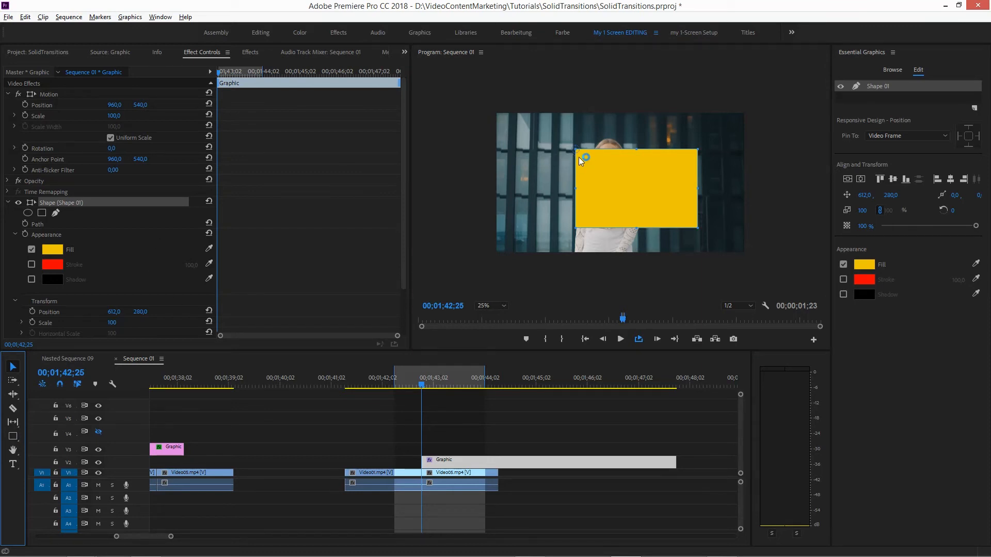
pyautogui.moveTo(595, 170)
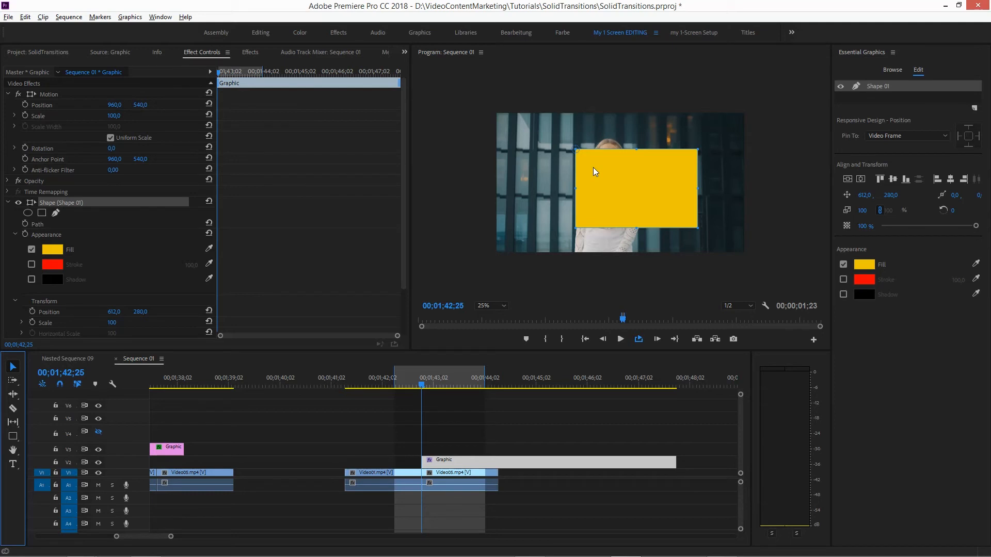
pyautogui.moveTo(581, 157)
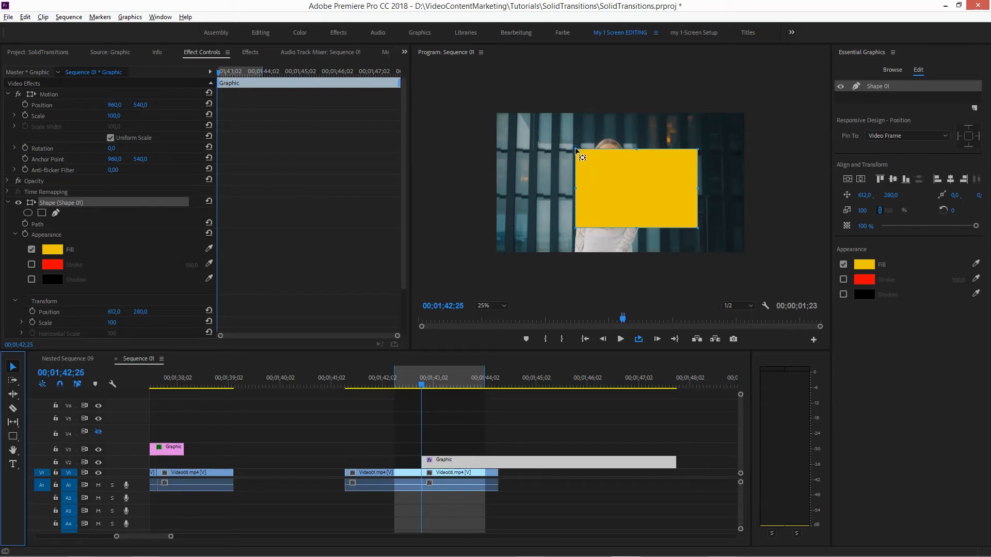
pyautogui.moveTo(559, 137)
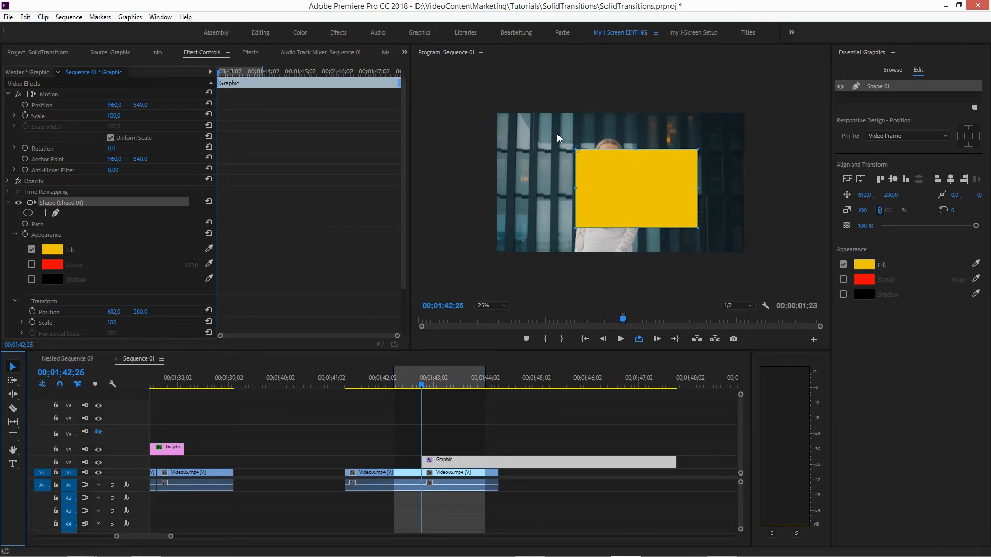
pyautogui.moveTo(705, 255)
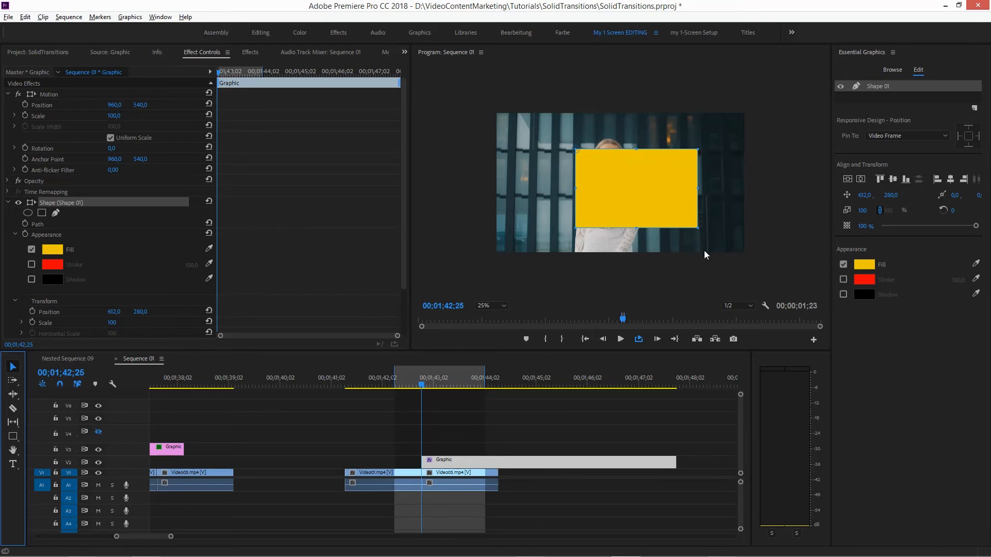
pyautogui.moveTo(702, 254)
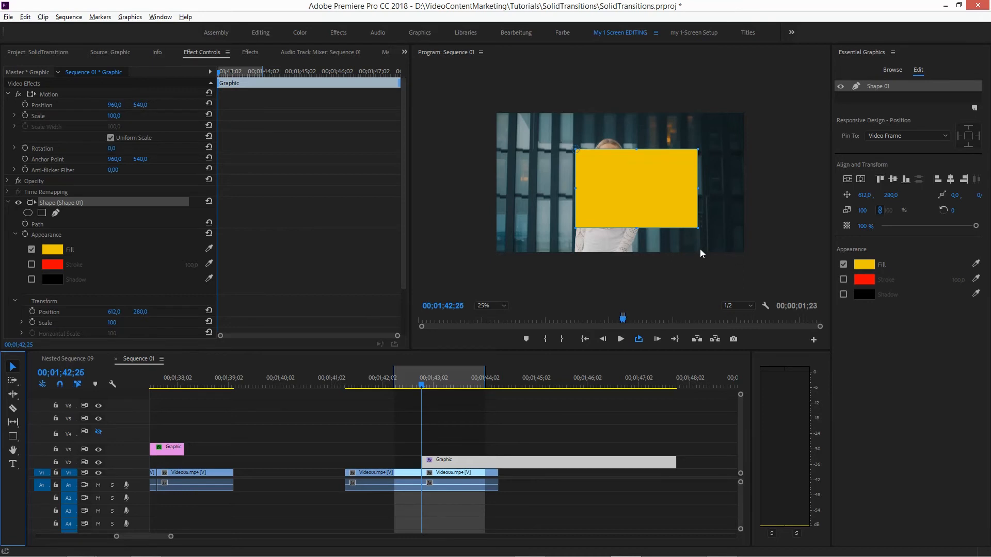
pyautogui.moveTo(852, 199)
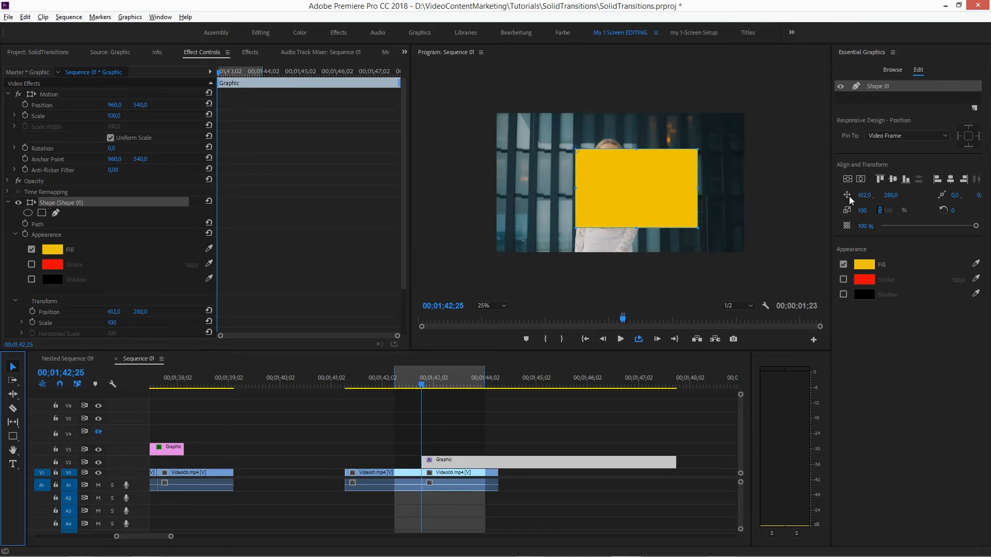
pyautogui.moveTo(640, 276)
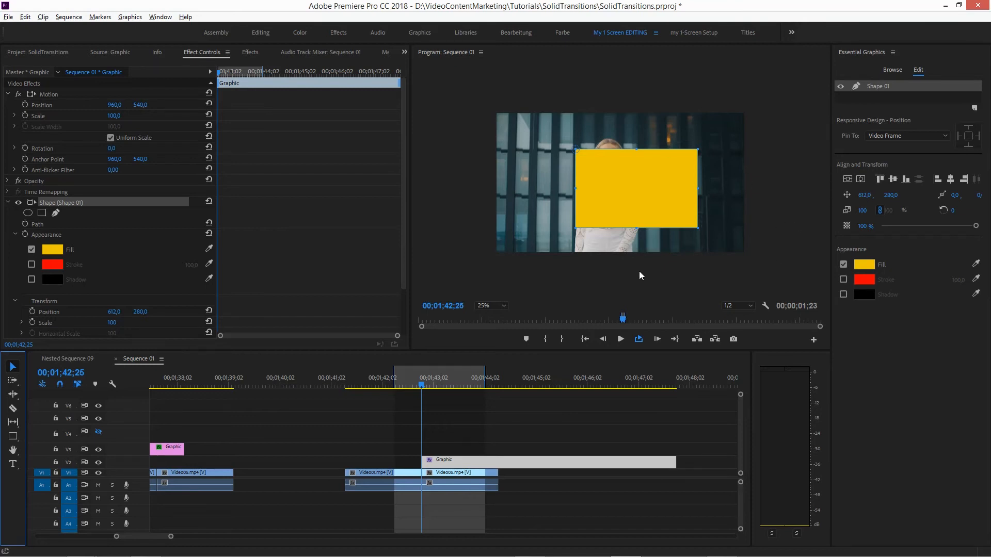
pyautogui.moveTo(855, 183)
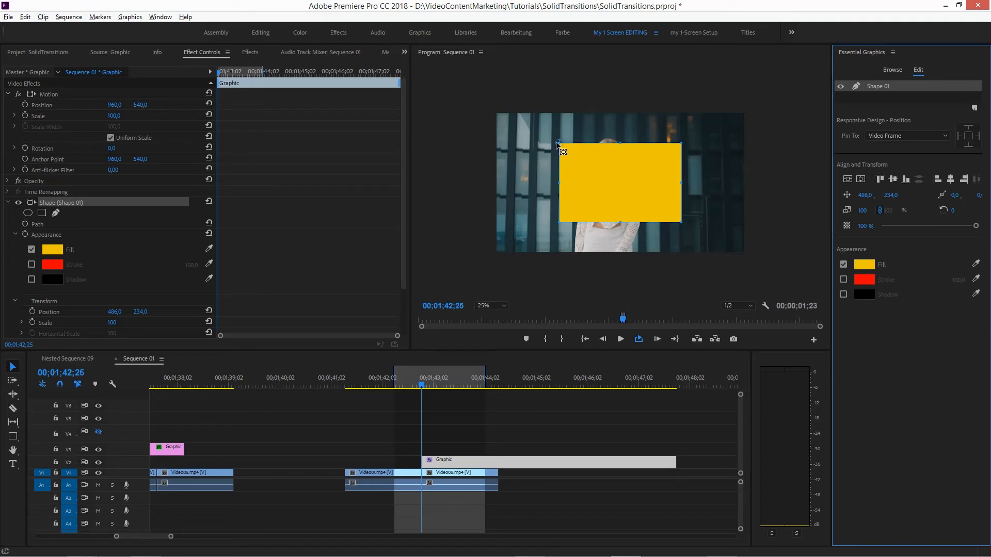
pyautogui.moveTo(630, 244)
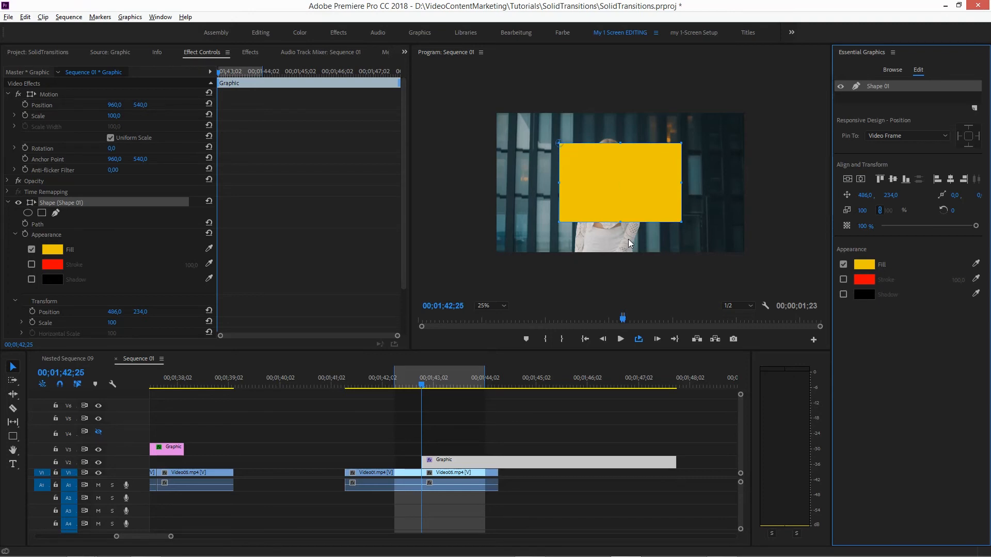
# Step: Move the timeline playhead to an earlier shot after repositioning the yellow rectangle to 486, 234
pyautogui.click(489, 461)
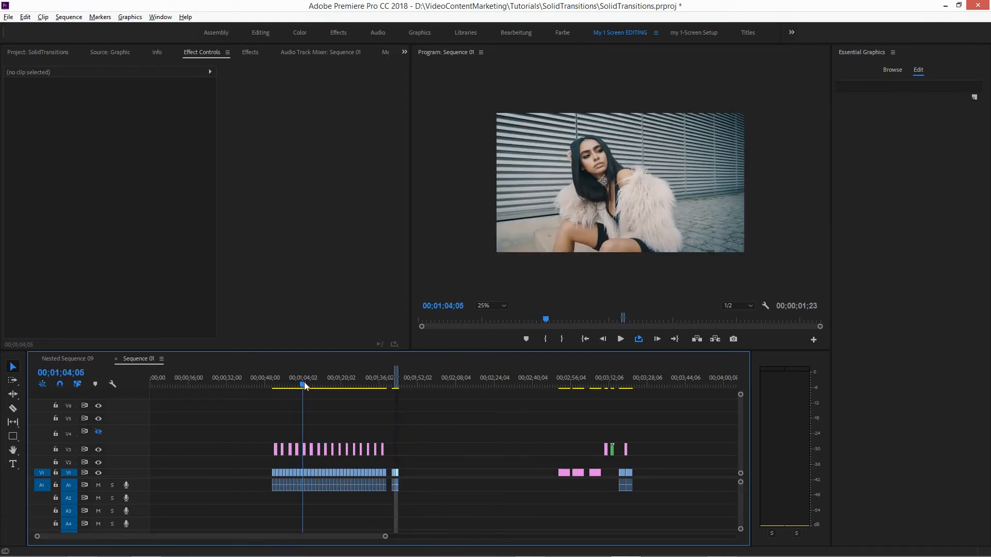
pyautogui.click(325, 384)
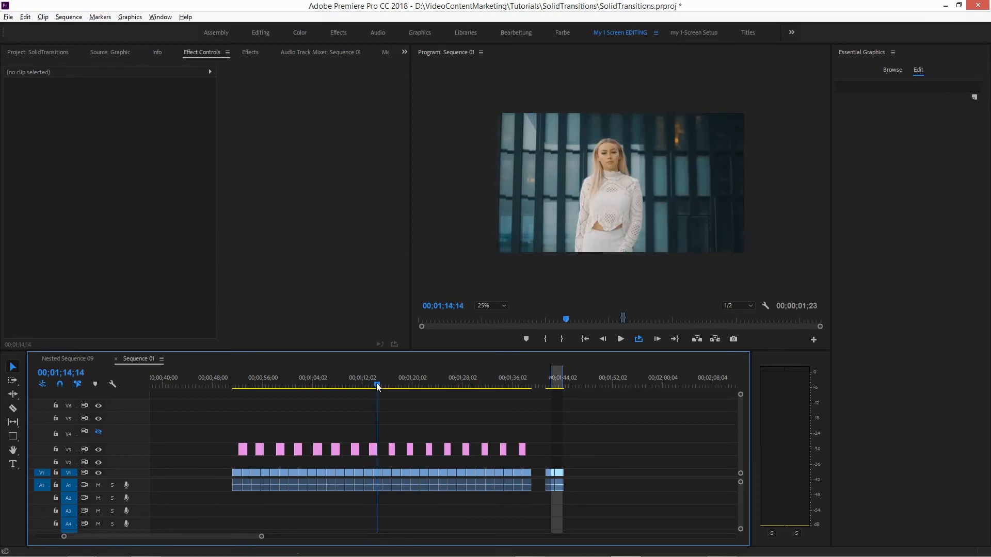
pyautogui.click(408, 386)
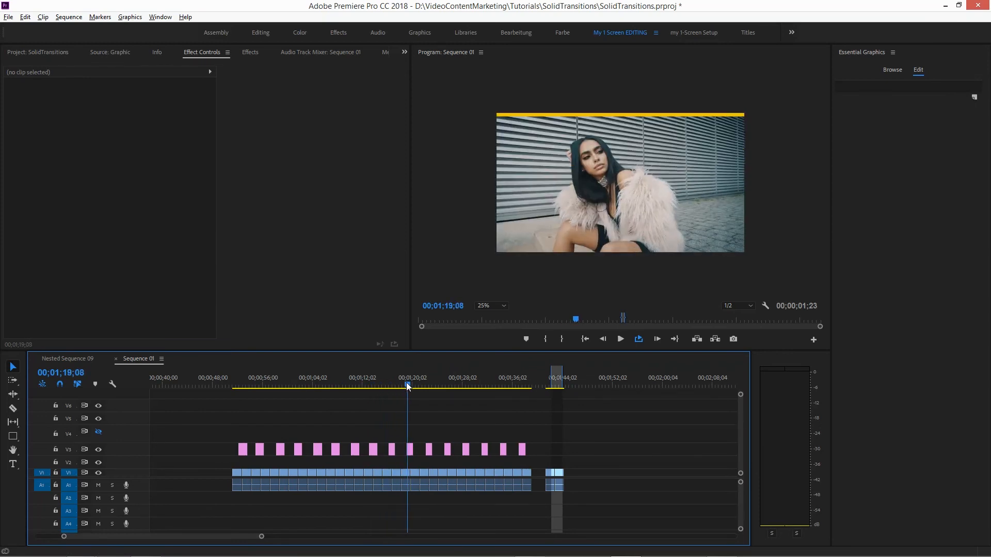